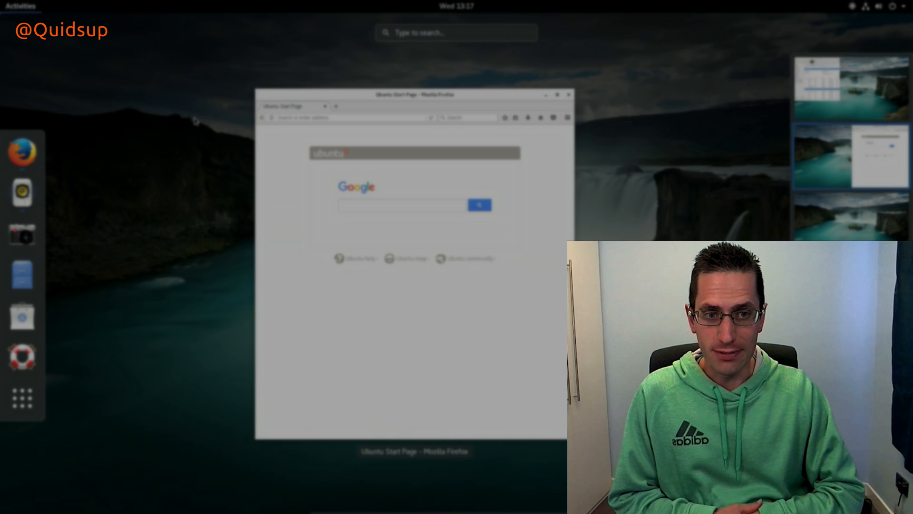
# Launch Tweak Tool from the Activities search, landing on its Appearance settings.
pyautogui.write('t')
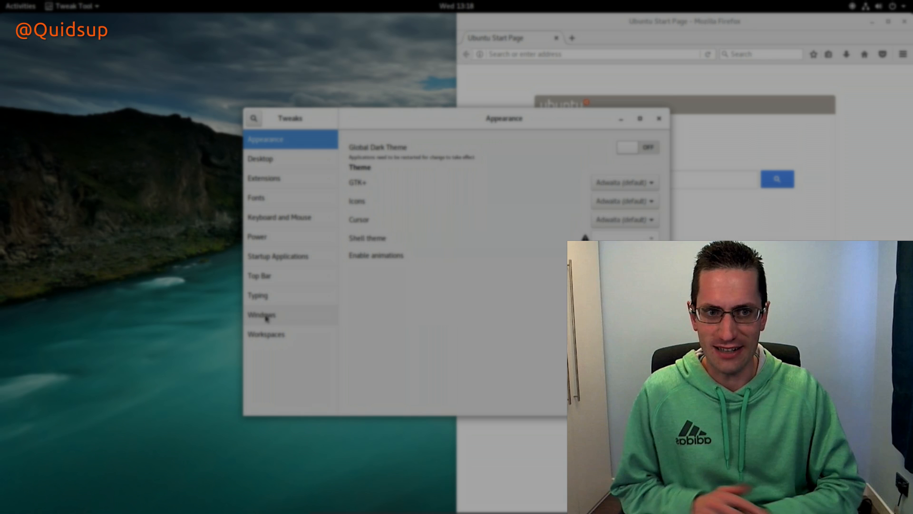
# Show the Windows settings in Tweaks — modal dialogue, raise, focus mode, titlebar actions.
pyautogui.click(261, 314)
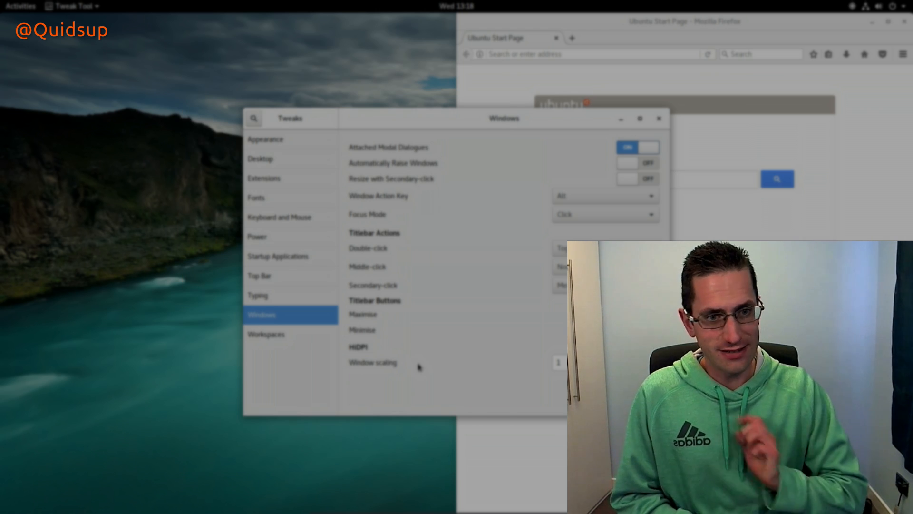
pyautogui.moveTo(403, 362)
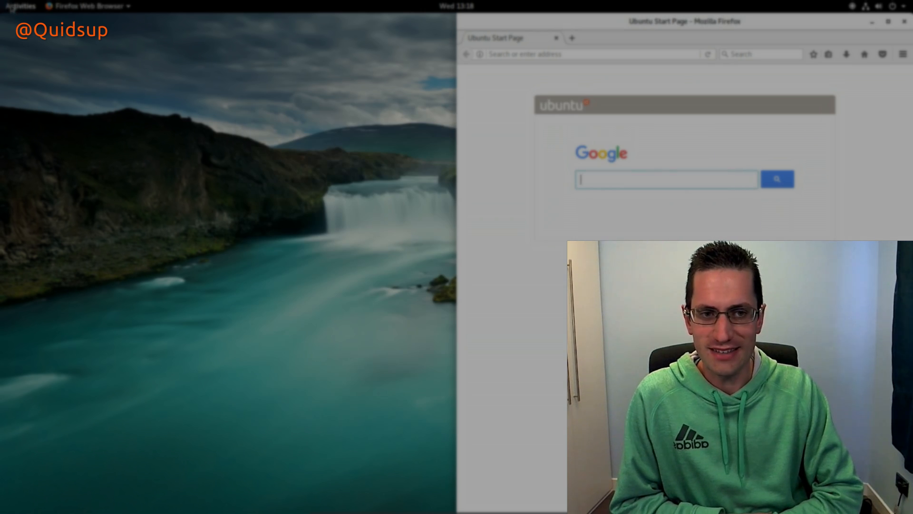
# Launch Files on the Home folder and reveal its app menu (Sidebar, Preferences, Help, About, Quit).
pyautogui.click(20, 6)
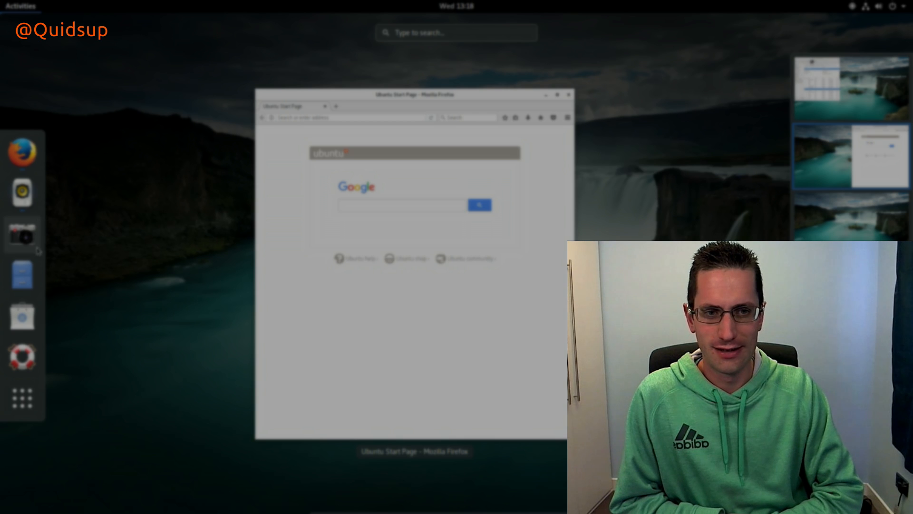
pyautogui.moveTo(21, 274)
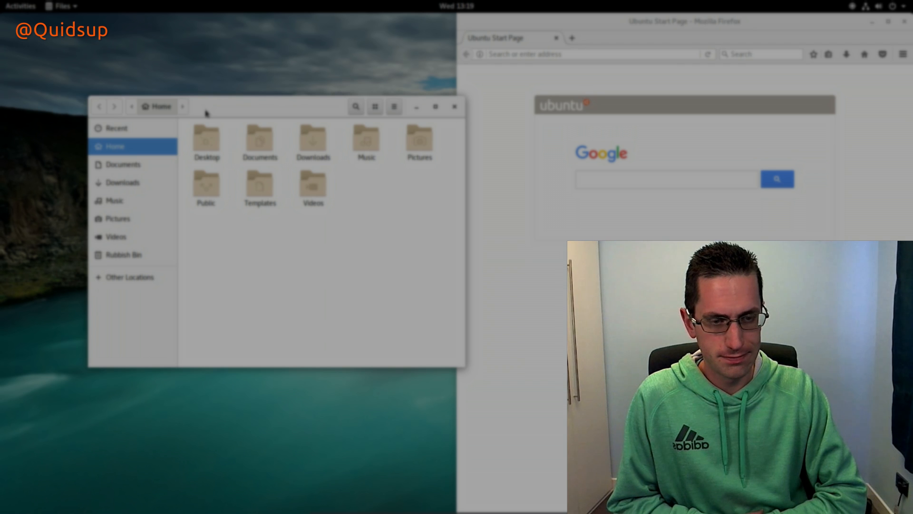
pyautogui.moveTo(255, 108)
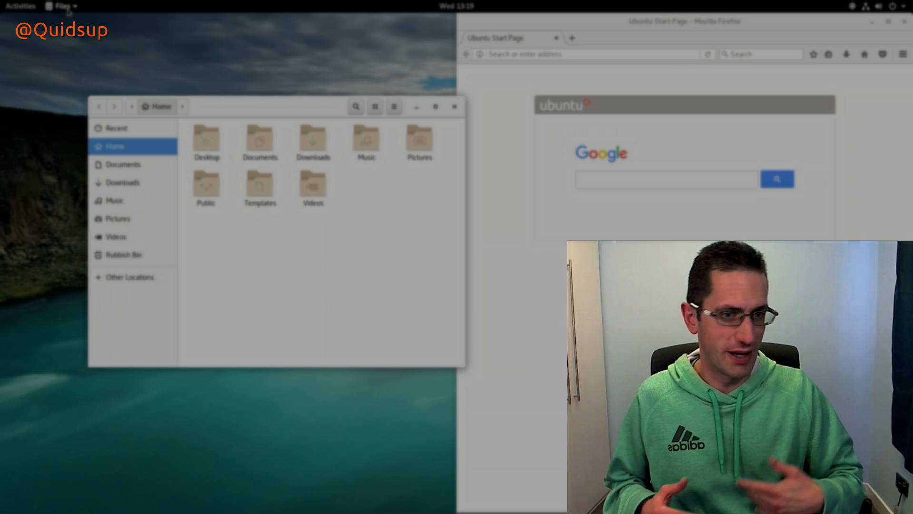
pyautogui.click(60, 6)
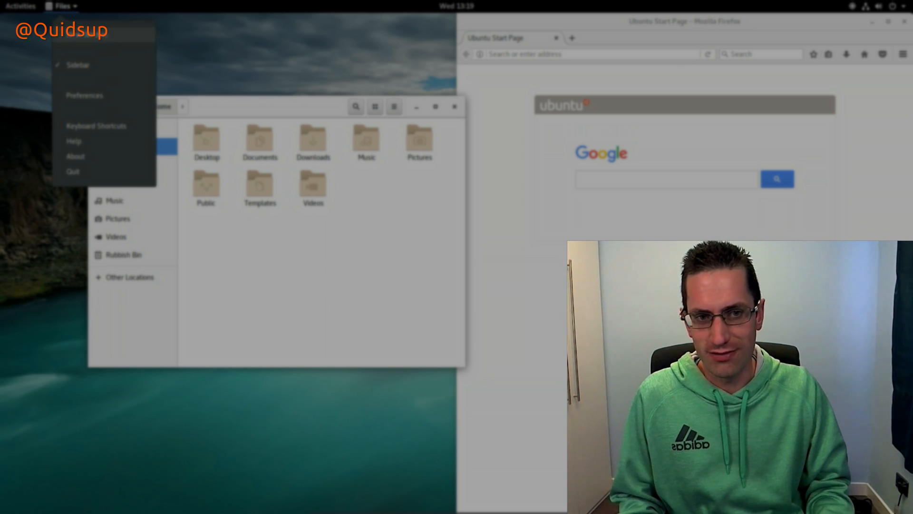